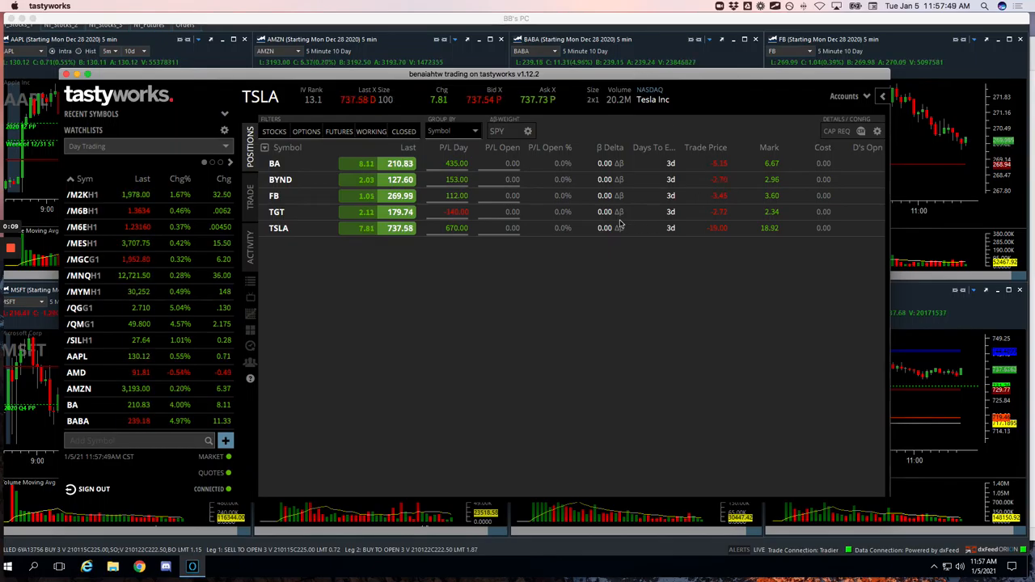
{"action": "mouse_move", "coordinate": [610, 281]}
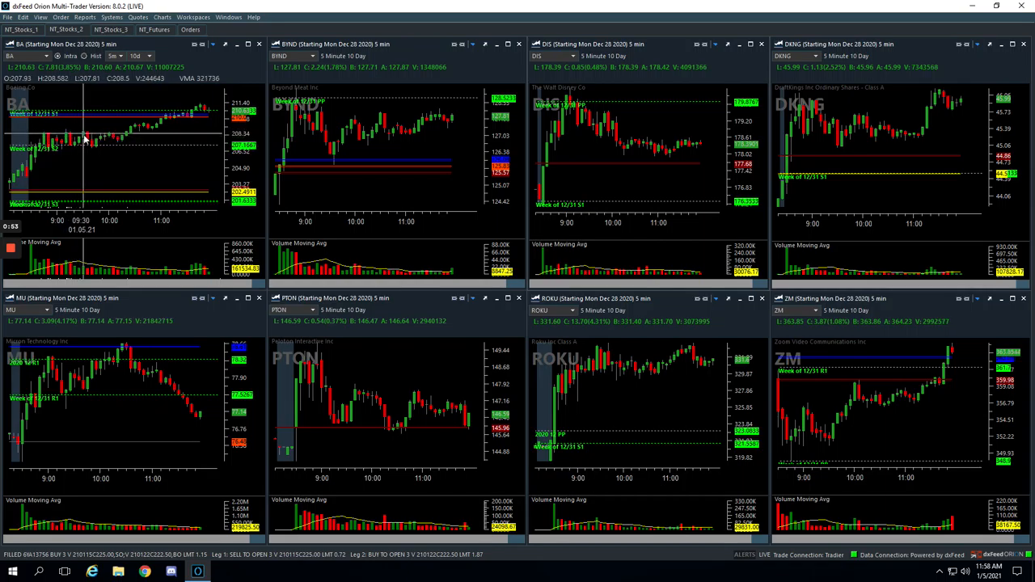
{"action": "mouse_move", "coordinate": [116, 144]}
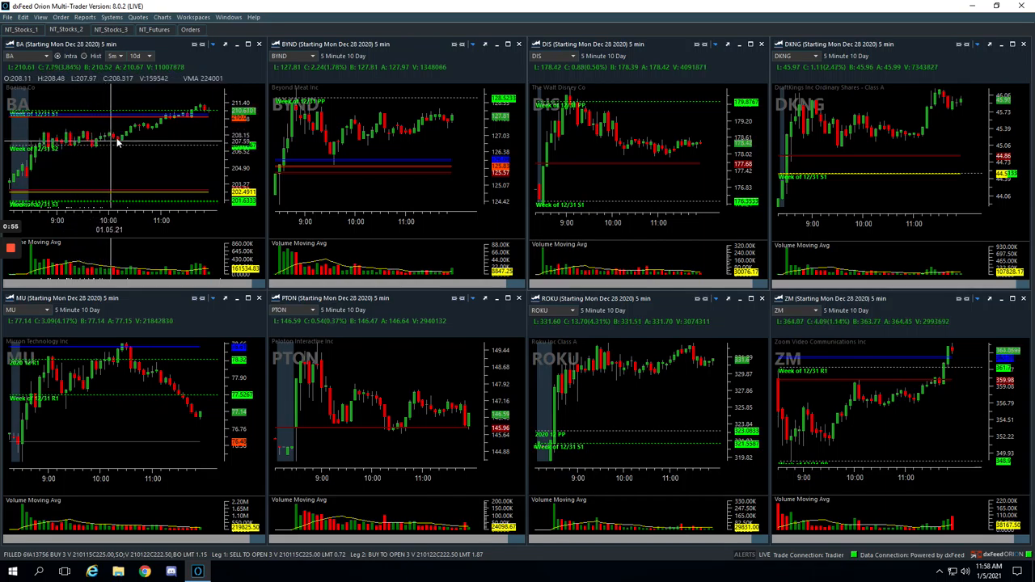
{"action": "mouse_move", "coordinate": [184, 116]}
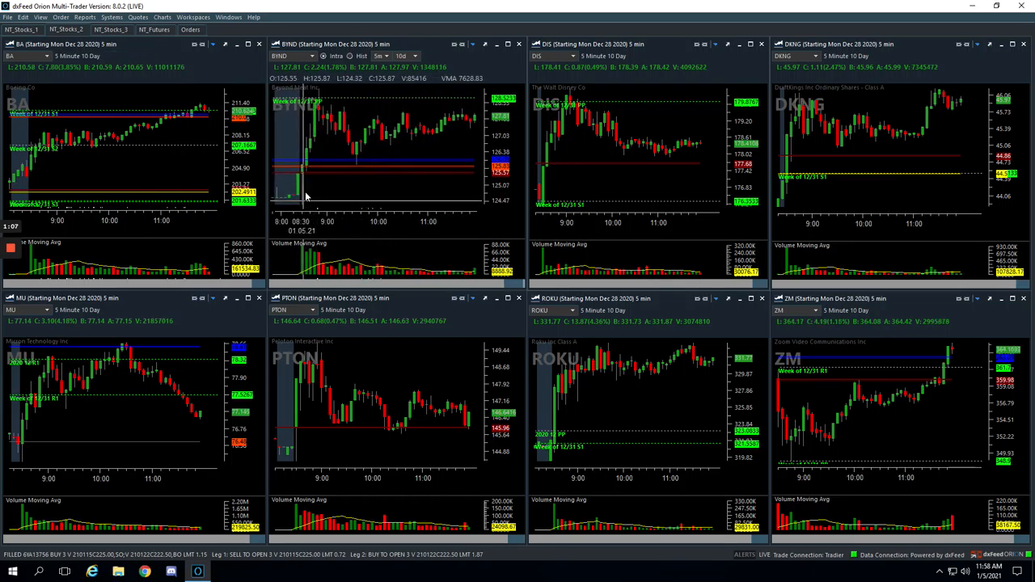
{"action": "mouse_move", "coordinate": [315, 100]}
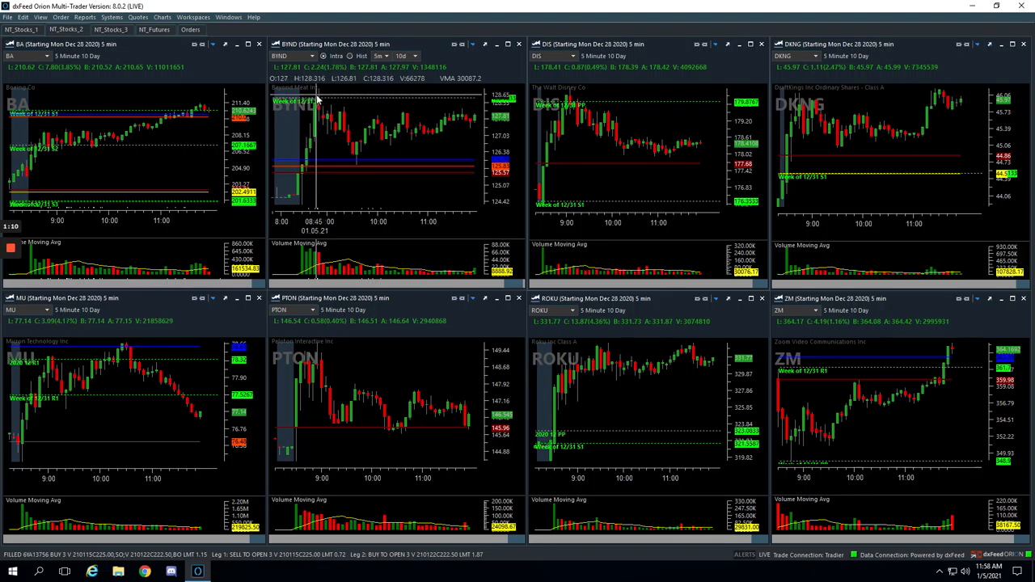
{"action": "mouse_move", "coordinate": [332, 127]}
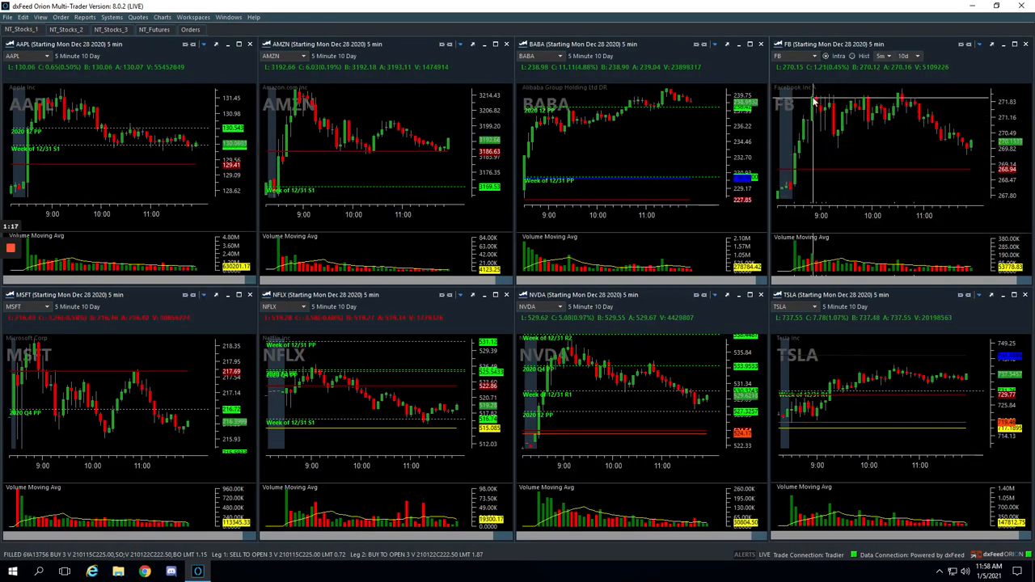
{"action": "mouse_move", "coordinate": [822, 123]}
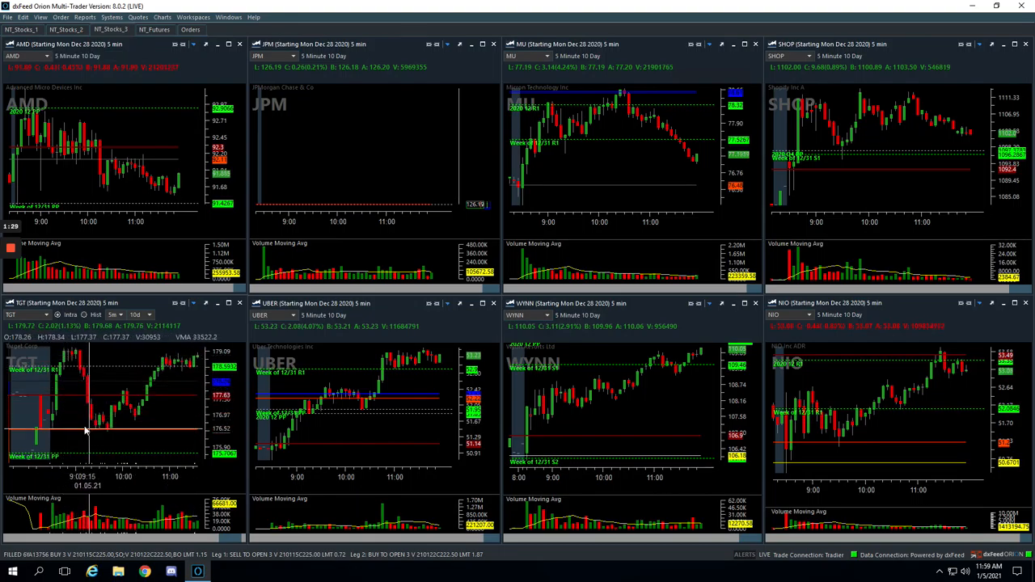
{"action": "mouse_move", "coordinate": [103, 427]}
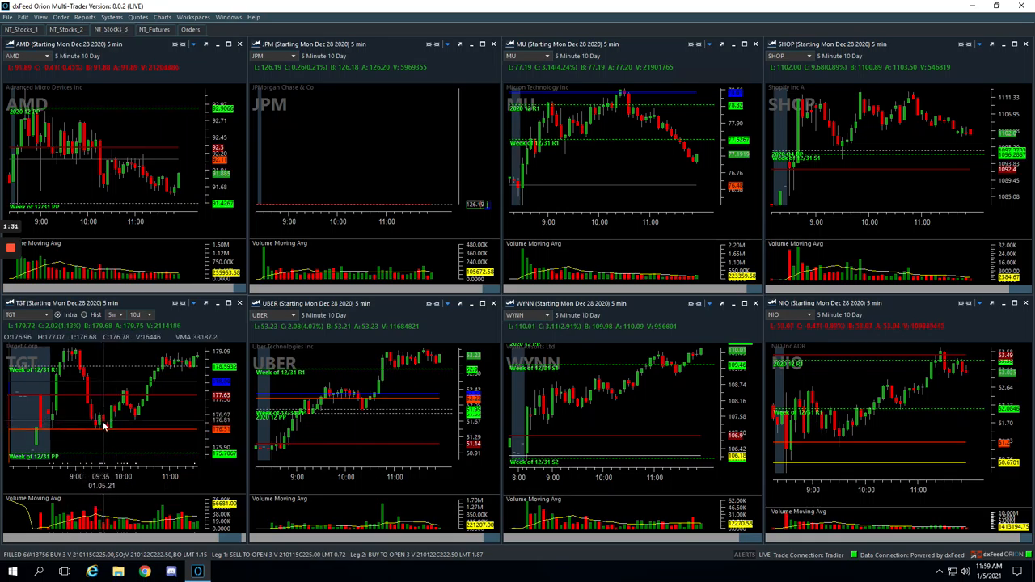
{"action": "mouse_move", "coordinate": [105, 427]}
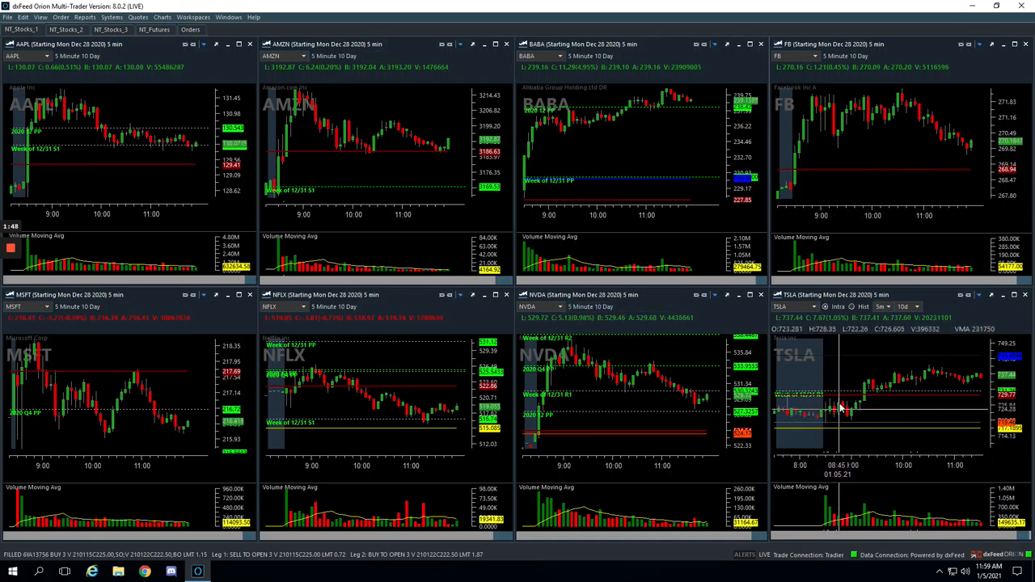
{"action": "mouse_move", "coordinate": [848, 419]}
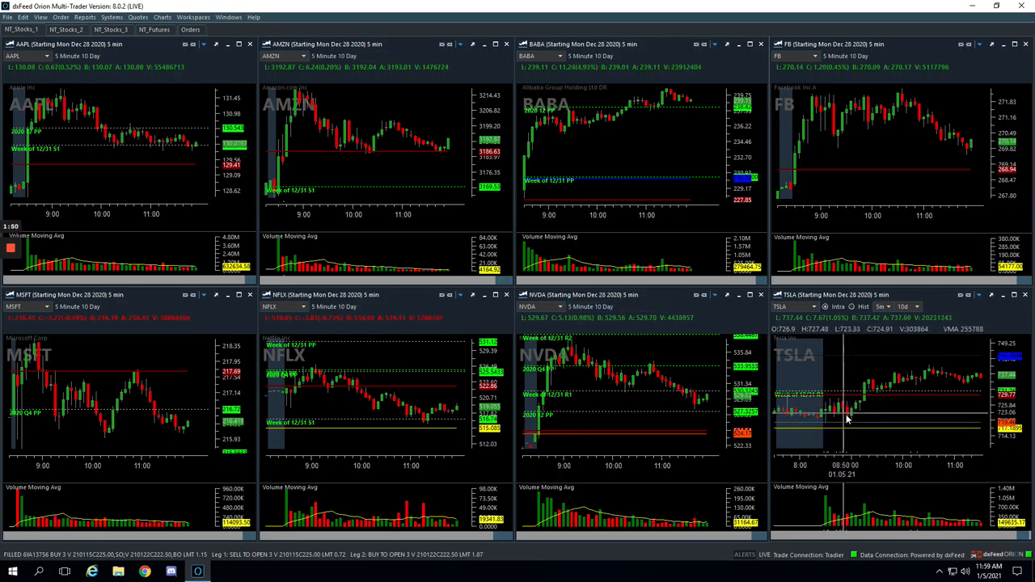
{"action": "mouse_move", "coordinate": [873, 395]}
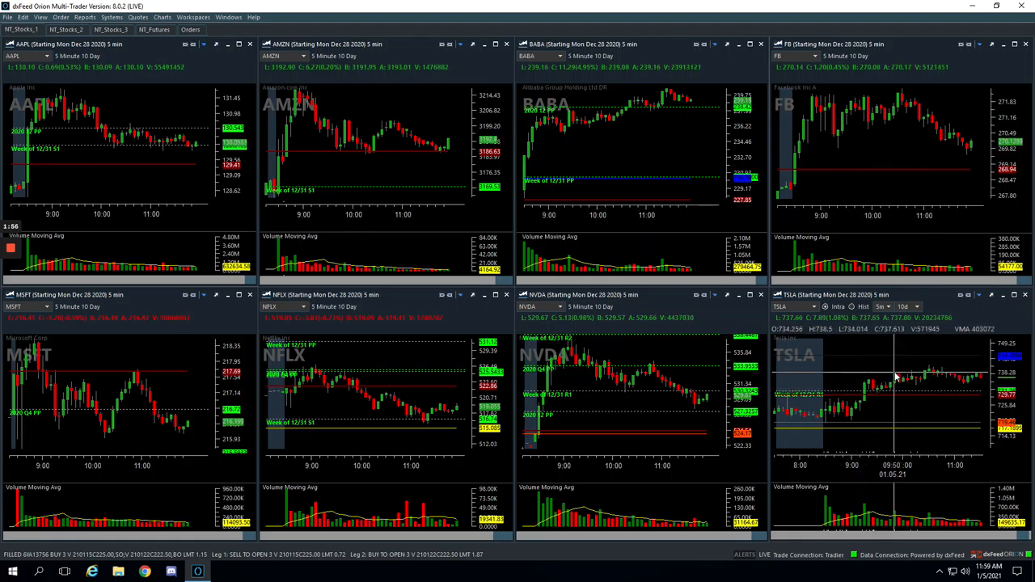
{"action": "mouse_move", "coordinate": [942, 409]}
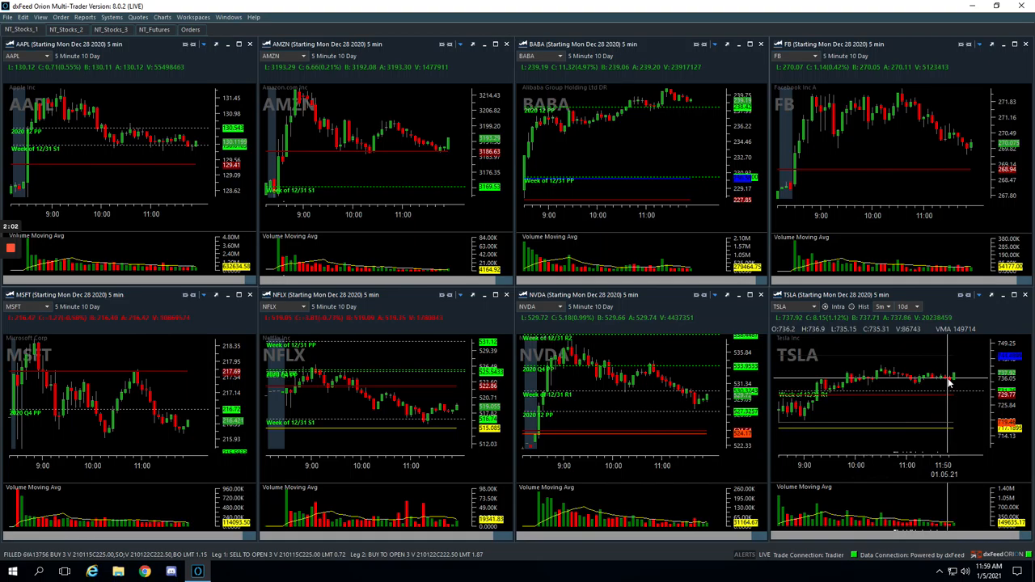
{"action": "mouse_move", "coordinate": [952, 380]}
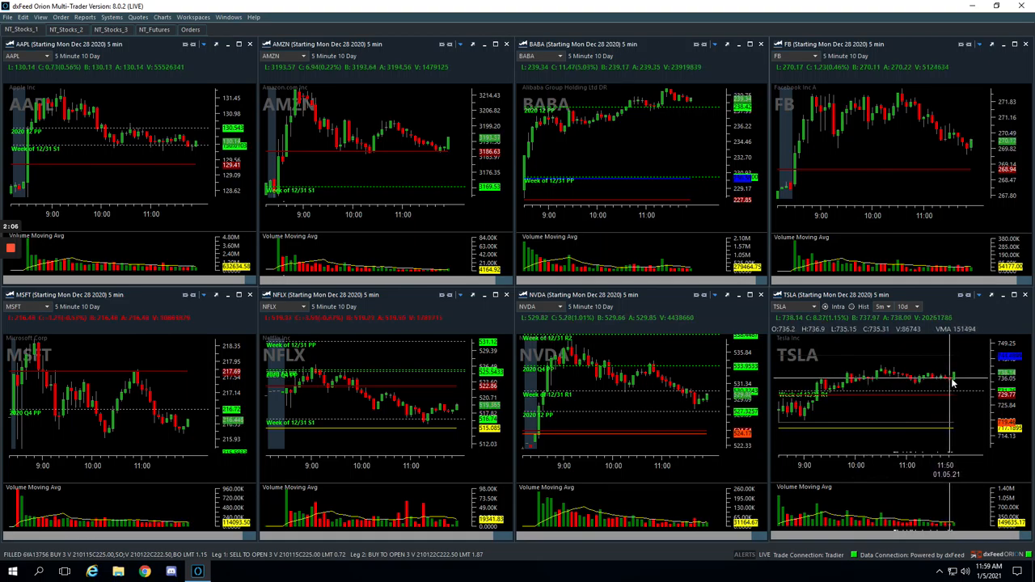
{"action": "mouse_move", "coordinate": [926, 385]}
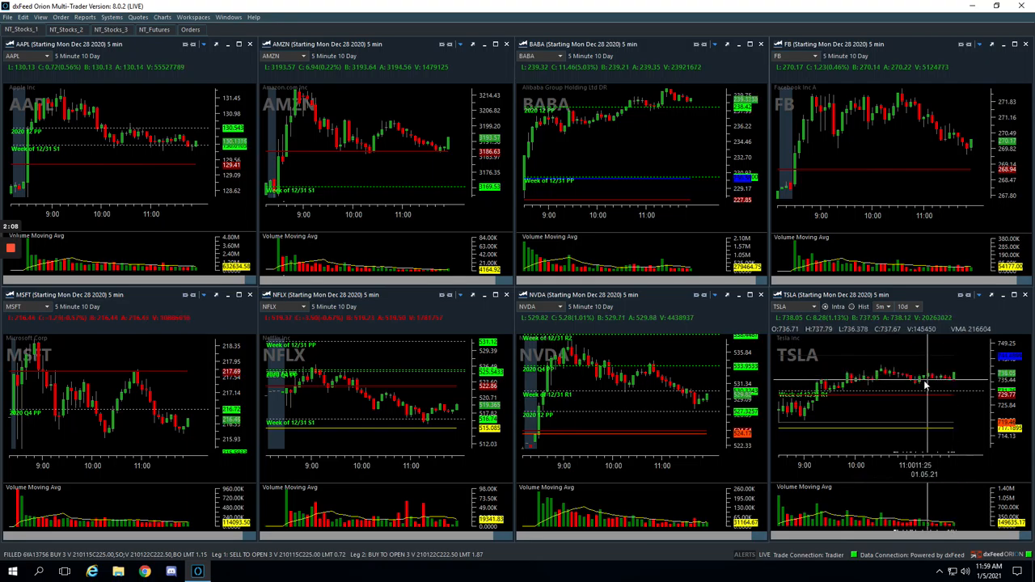
{"action": "mouse_move", "coordinate": [926, 385]}
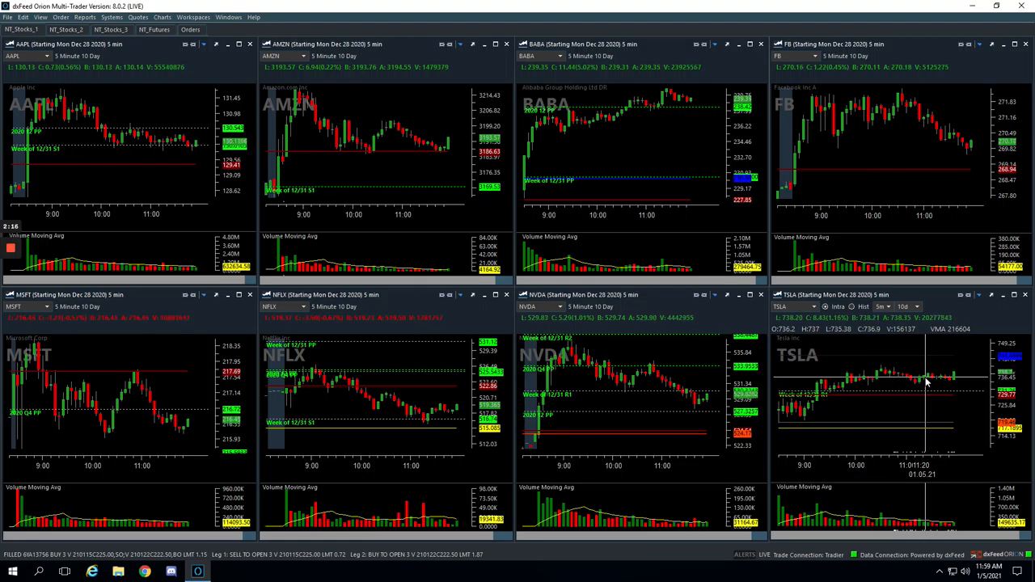
{"action": "mouse_move", "coordinate": [776, 354]}
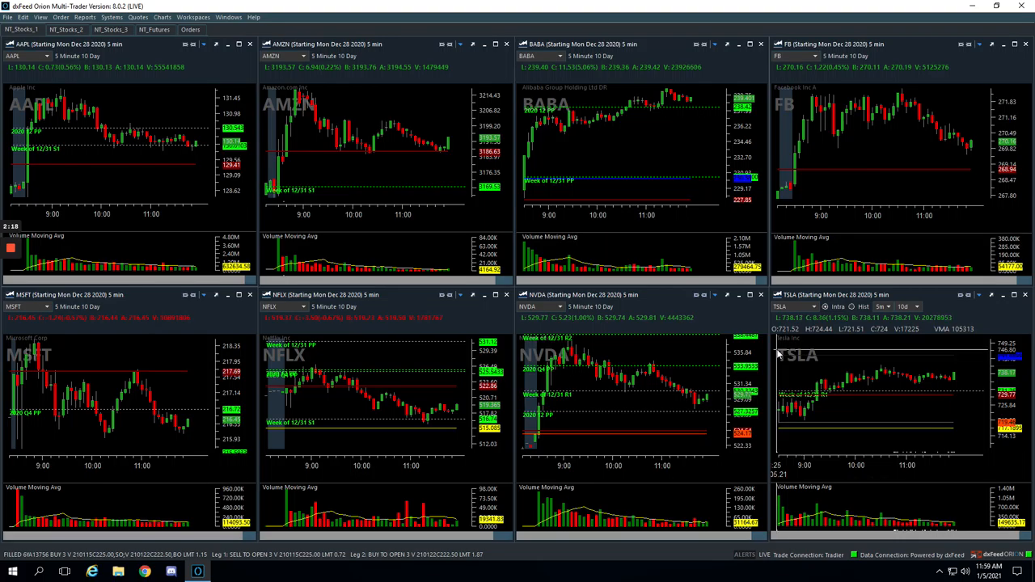